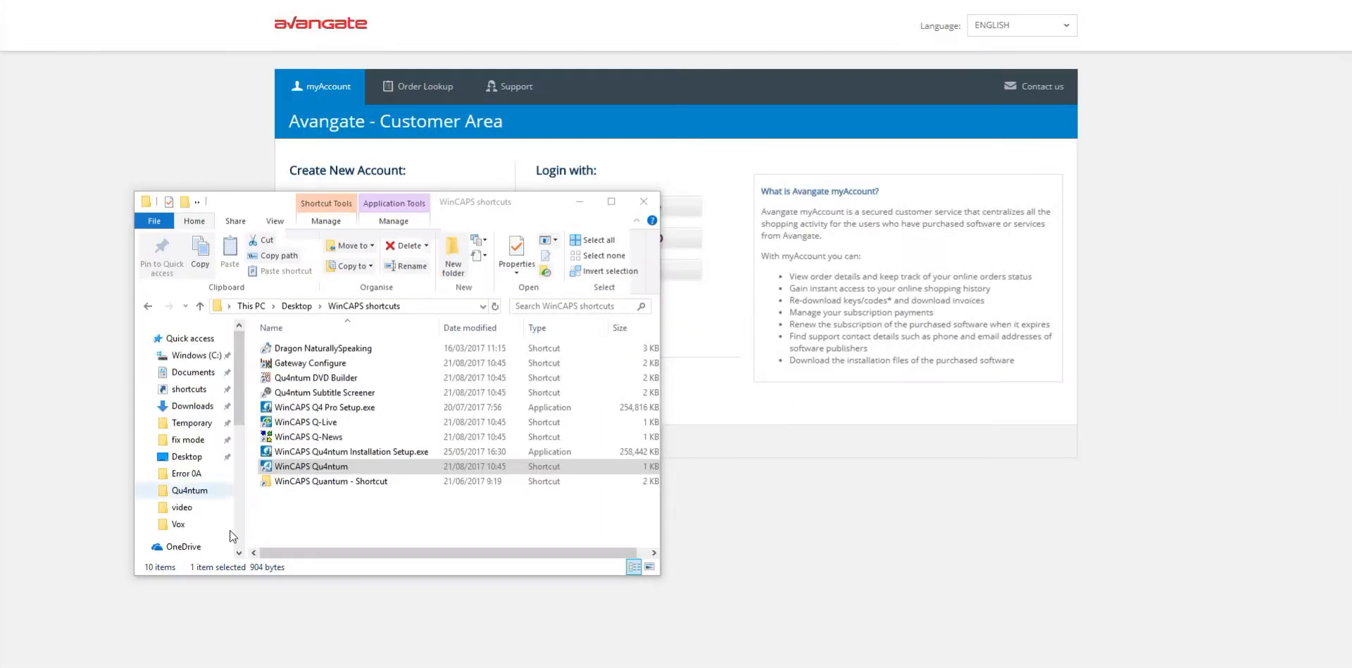
double_click(310, 467)
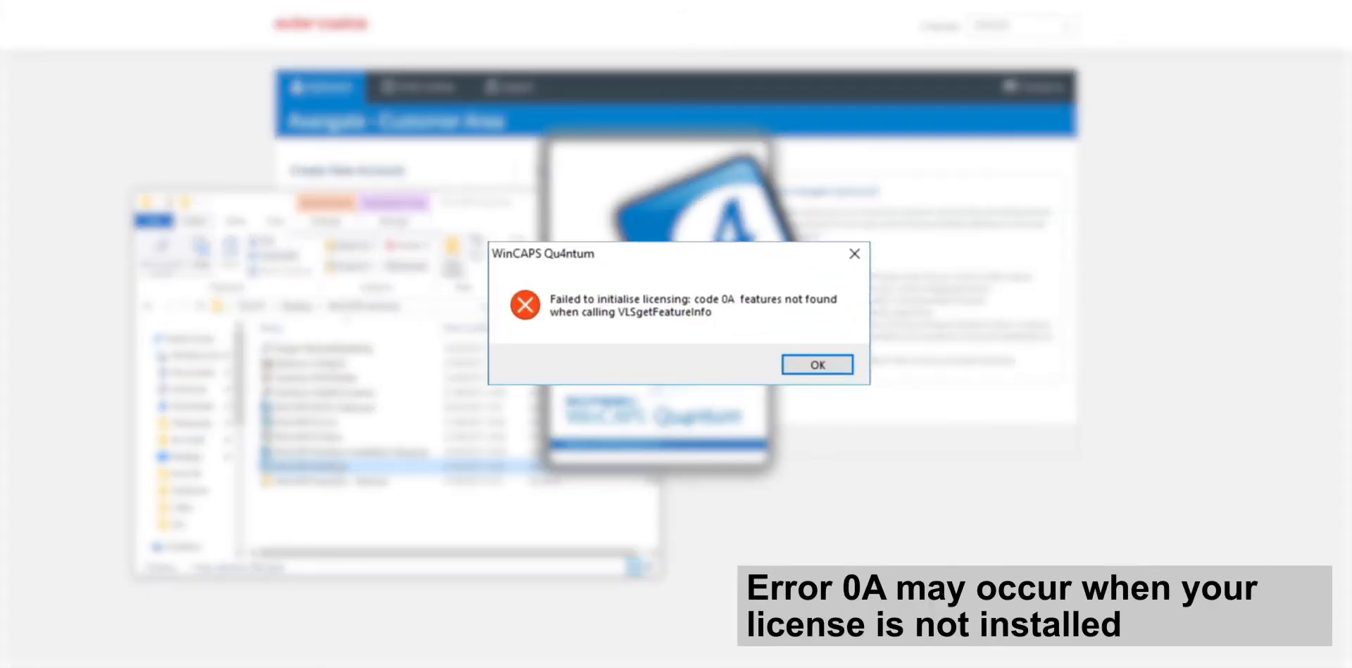
click(815, 363)
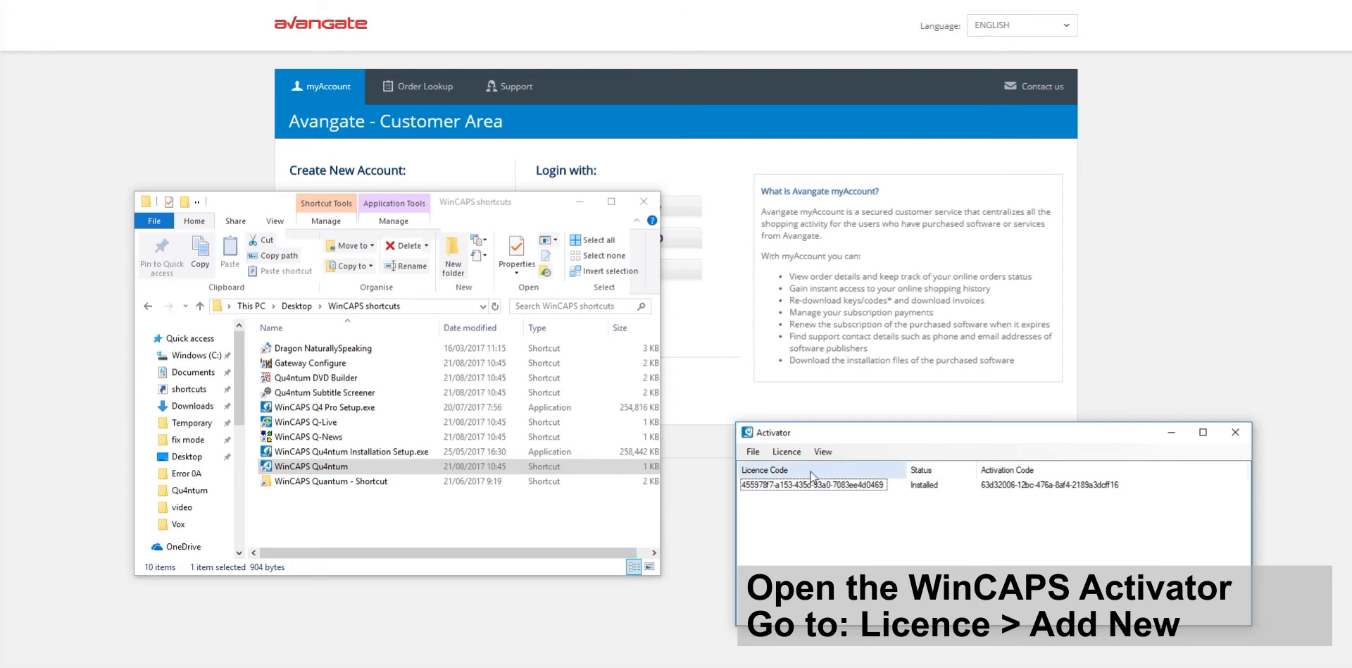
click(786, 451)
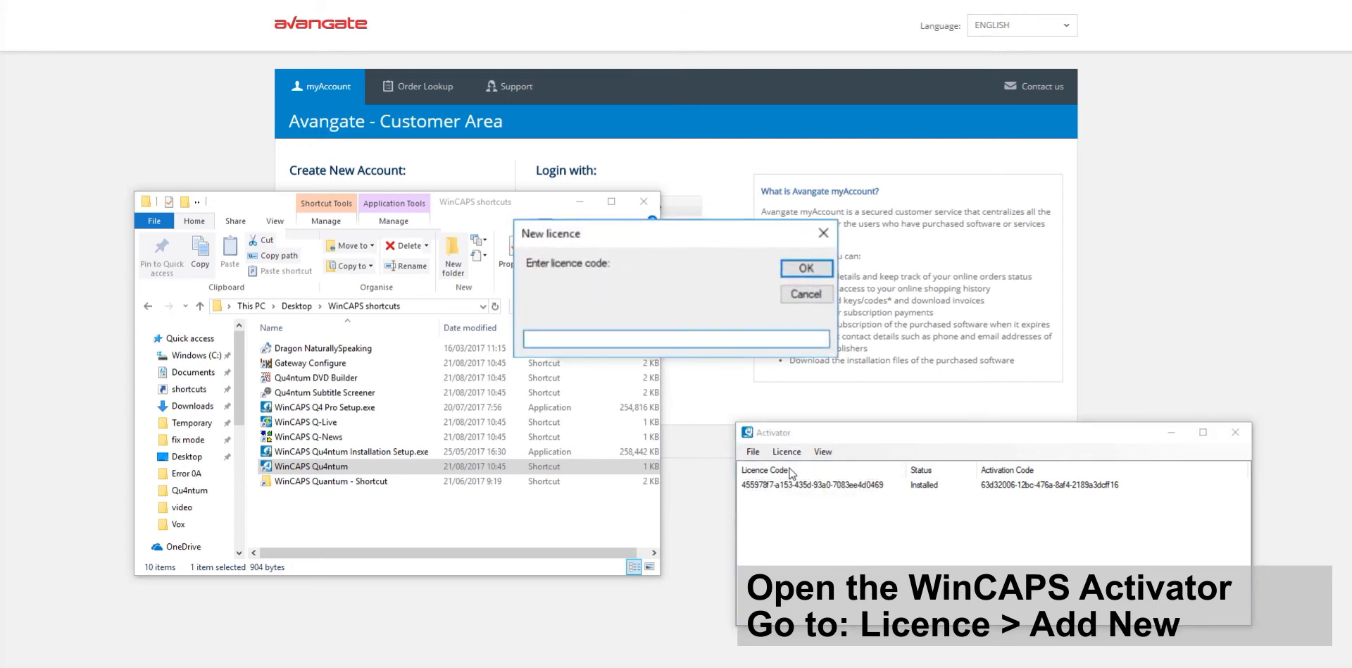
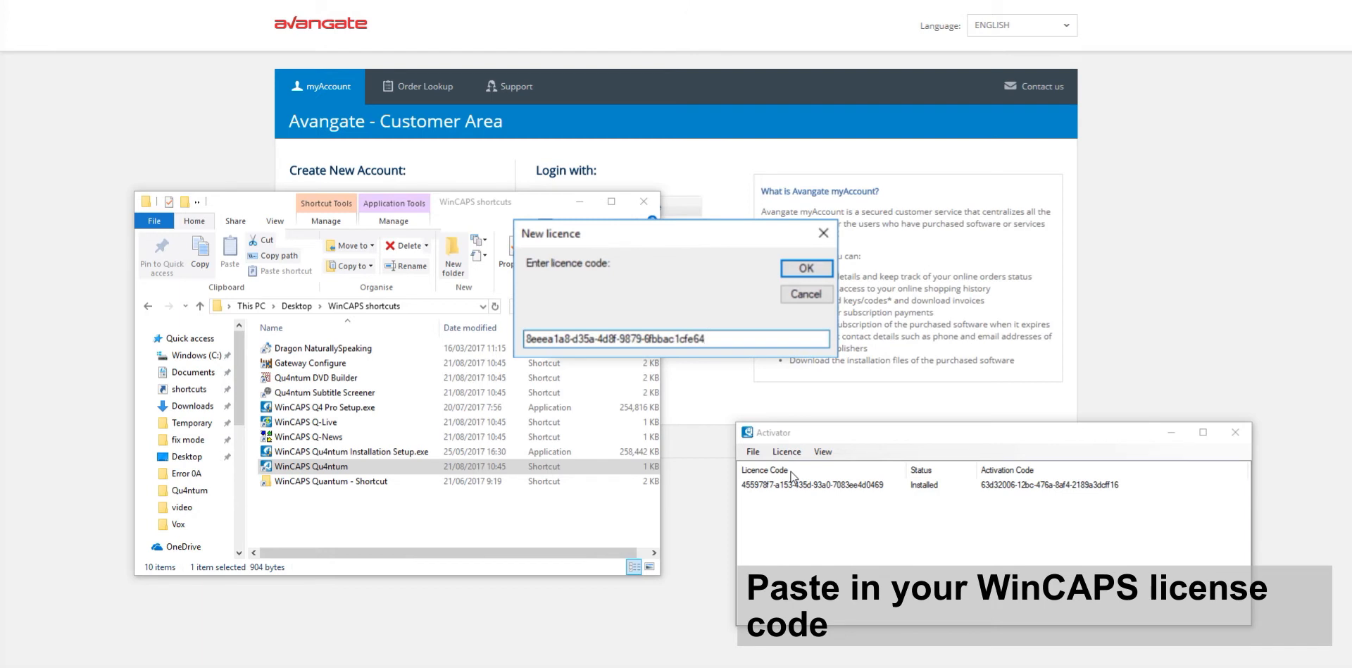
mouse_move(793, 476)
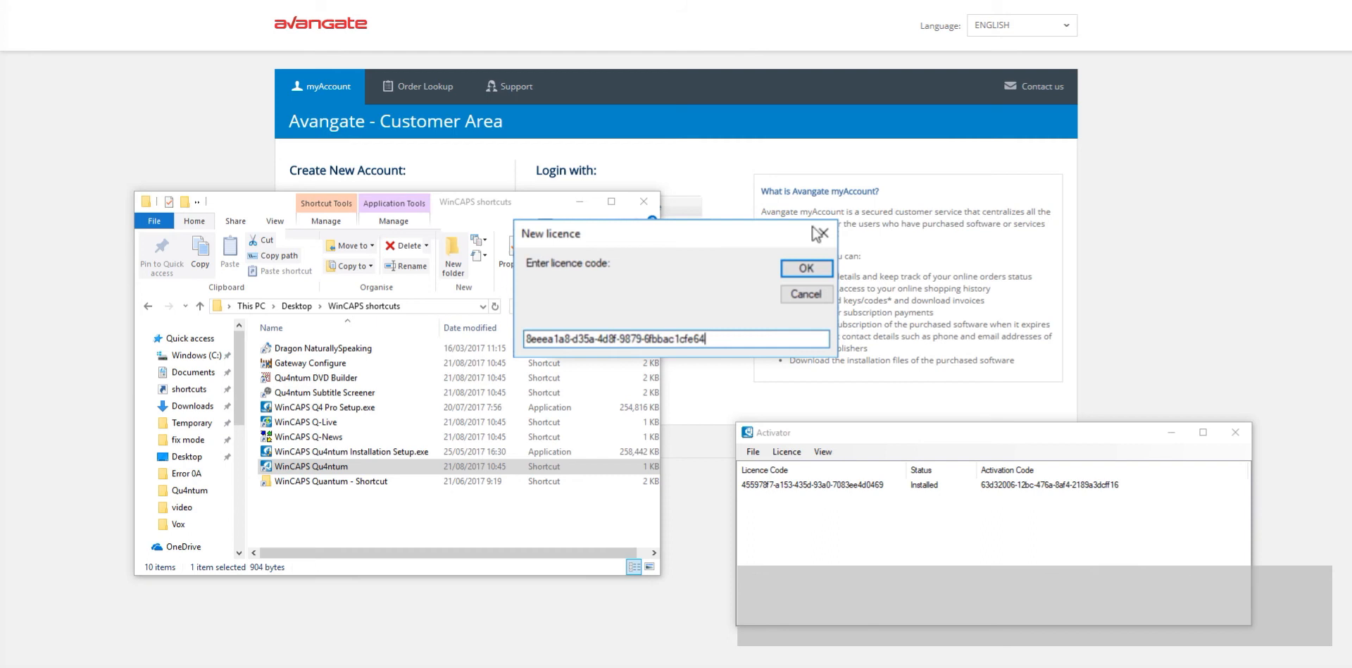
click(805, 268)
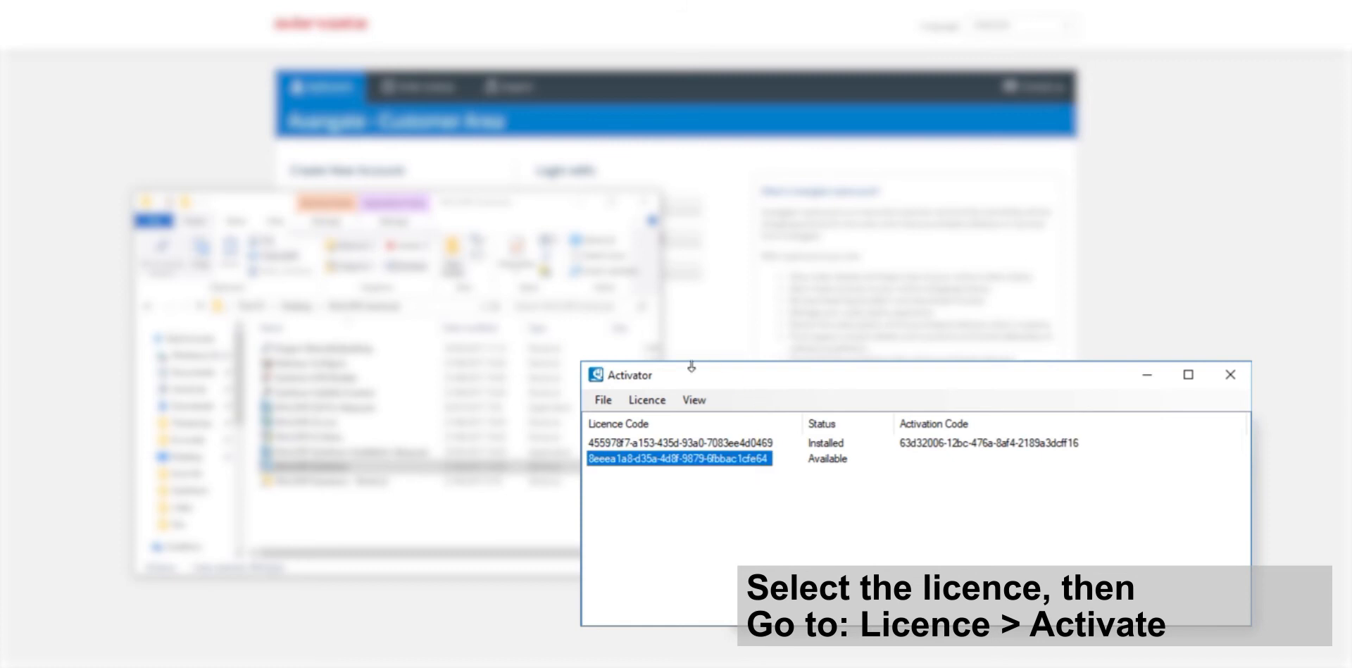
Activate the newly added licence on this machine and confirm with Yes.
click(646, 400)
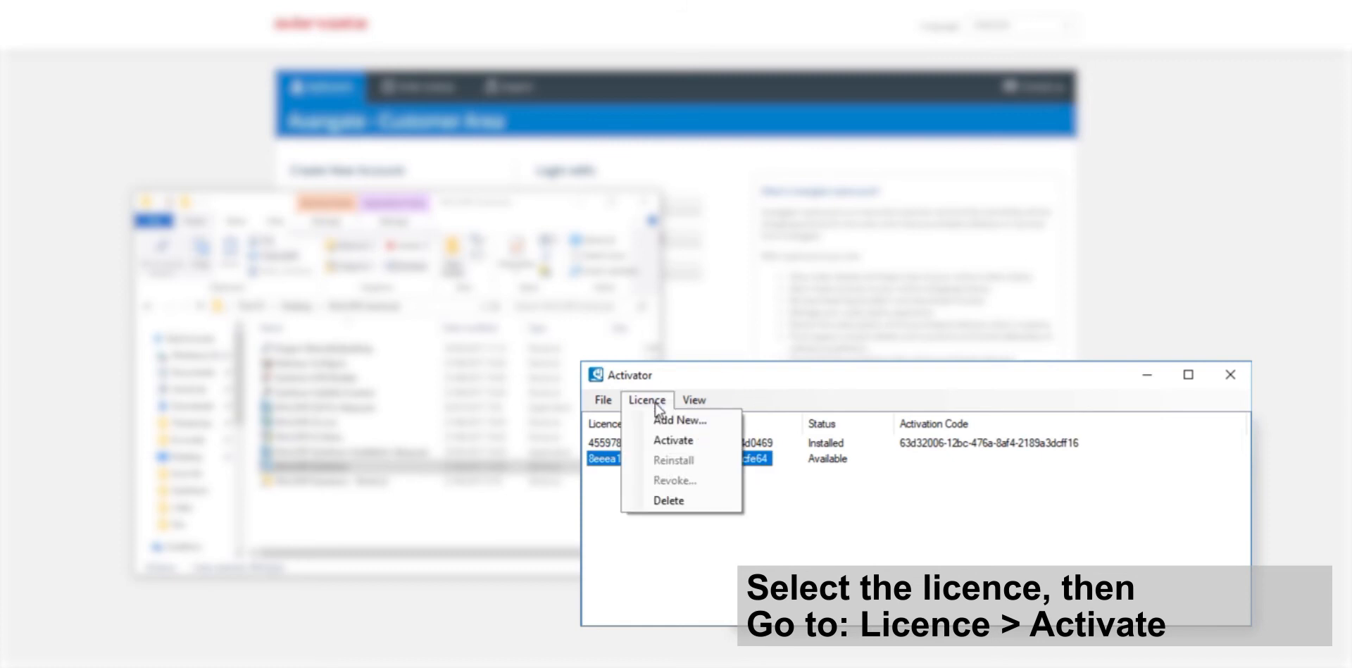
click(673, 440)
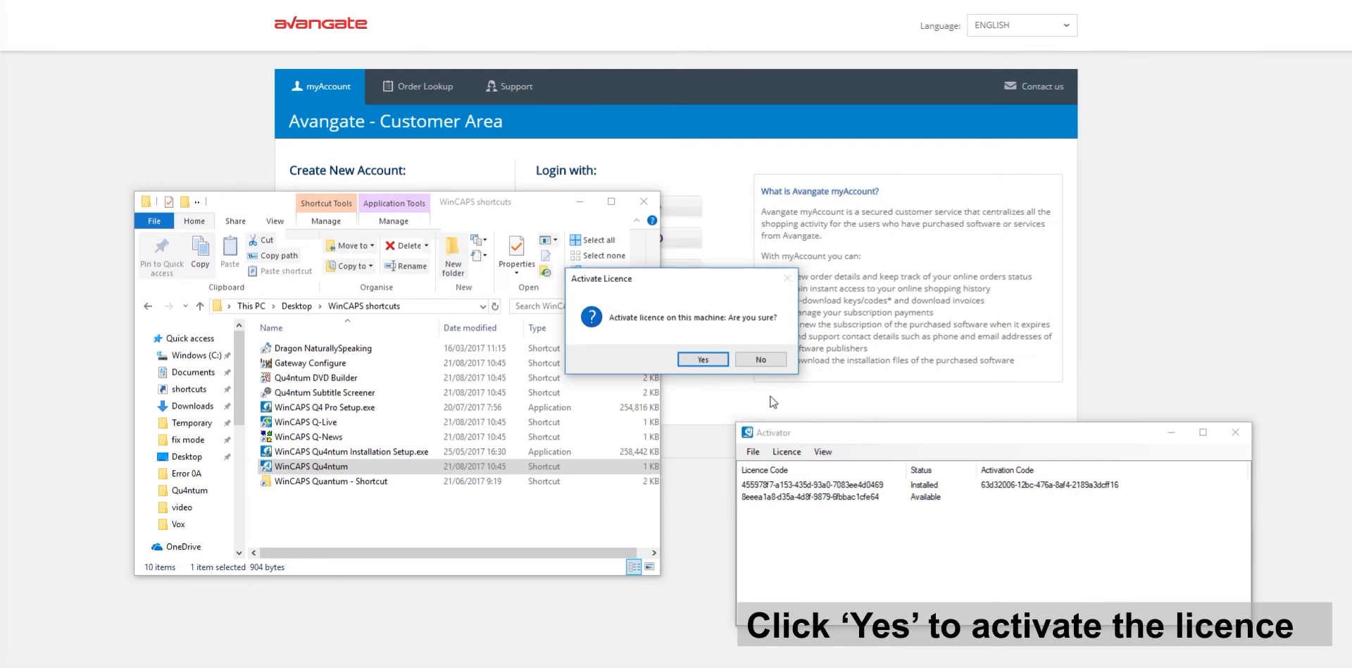
click(702, 359)
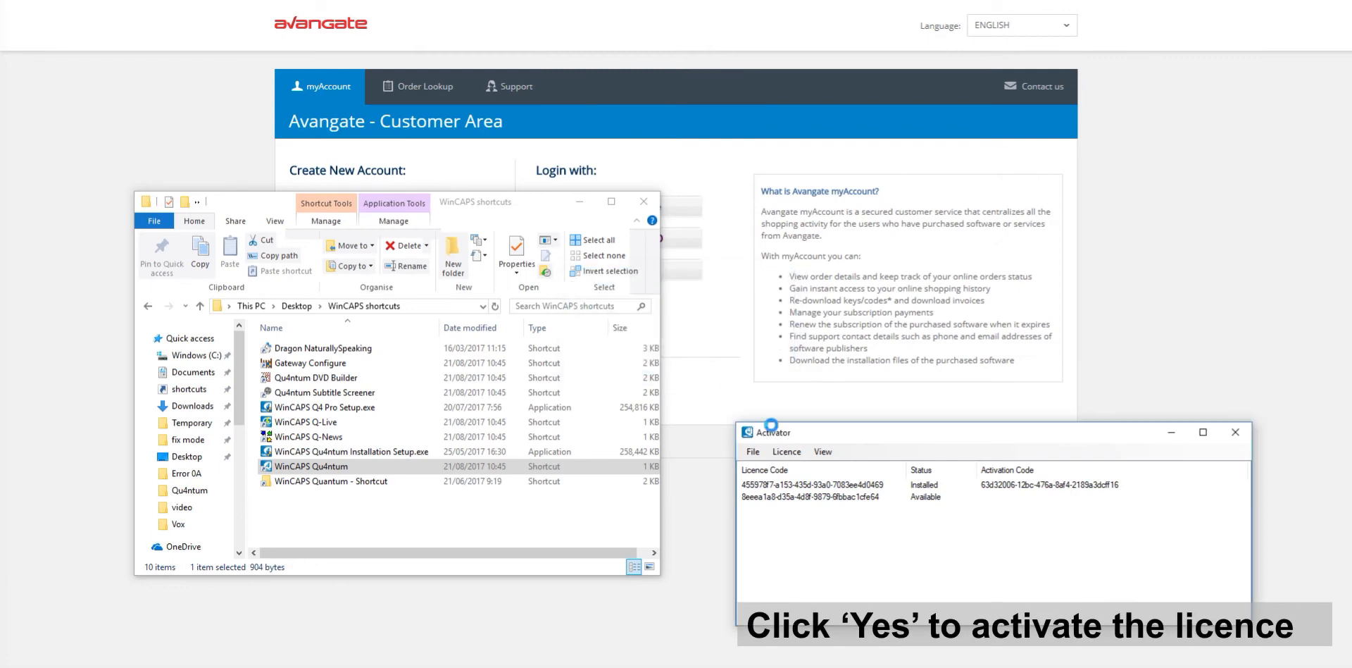